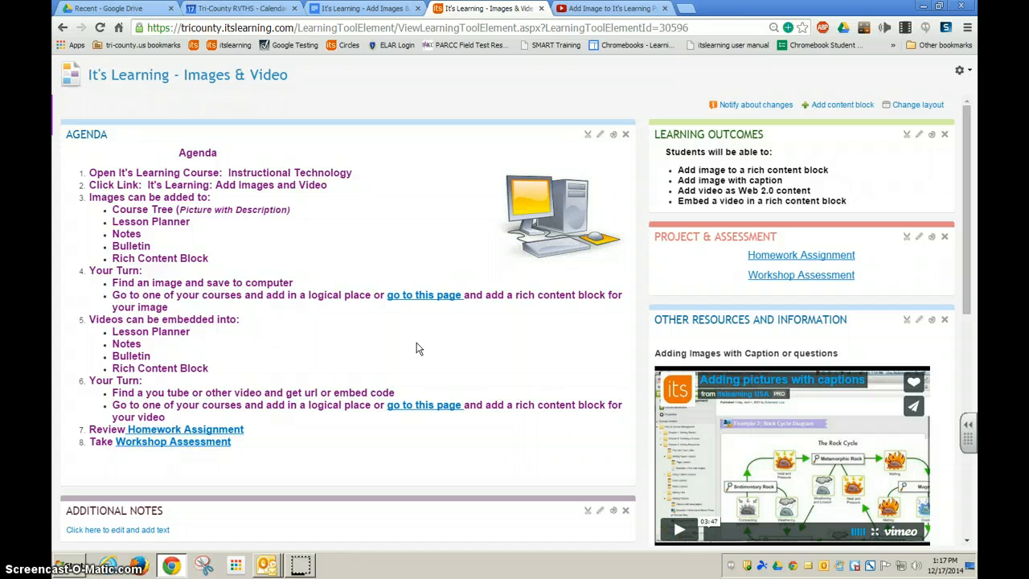
pyautogui.moveTo(303, 505)
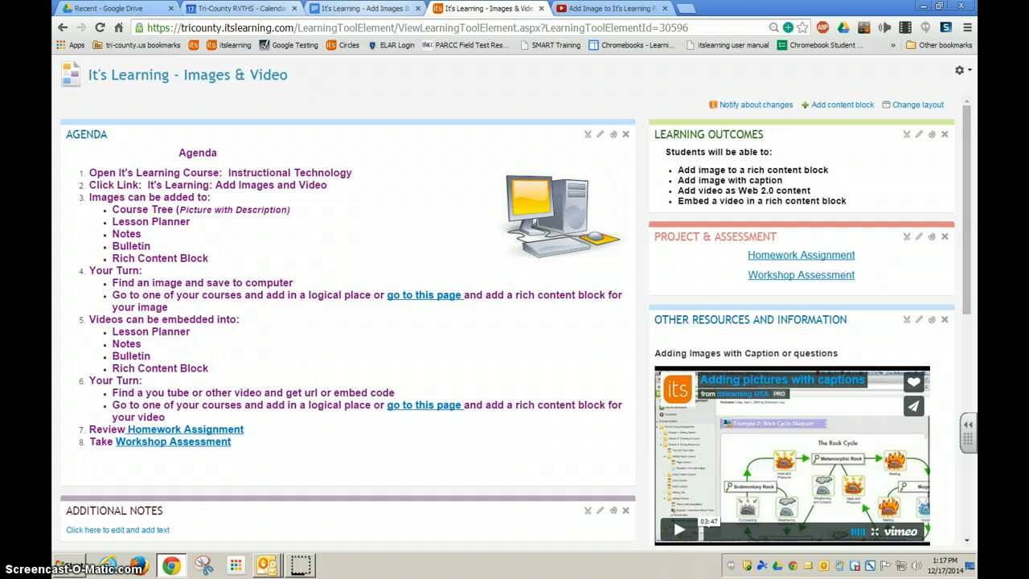
# - Switch to the 'It's Learning - Add images & Video' Google Doc
pyautogui.click(363, 8)
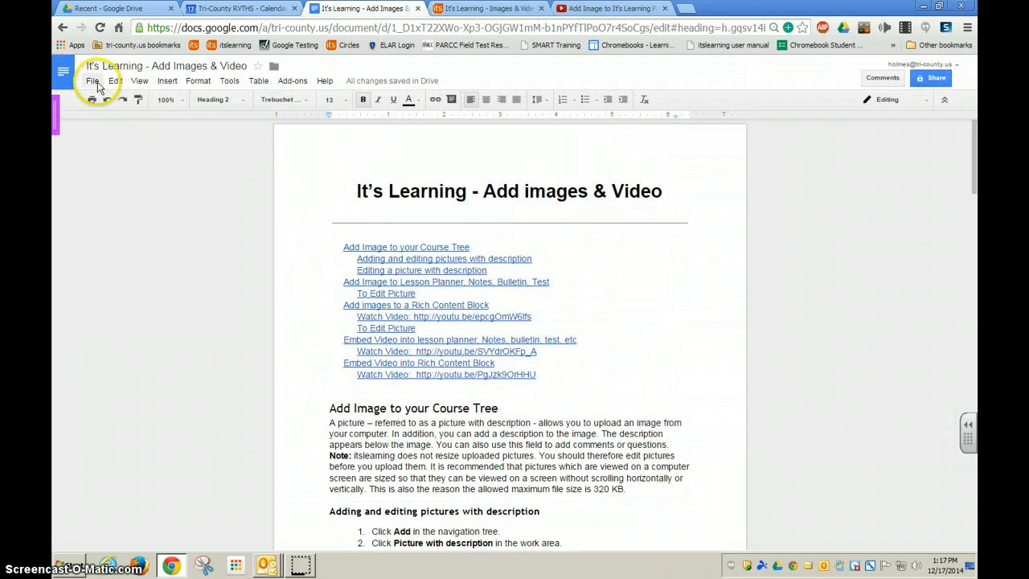
# - Publish the document to the web and show its iframe embed code
pyautogui.click(94, 80)
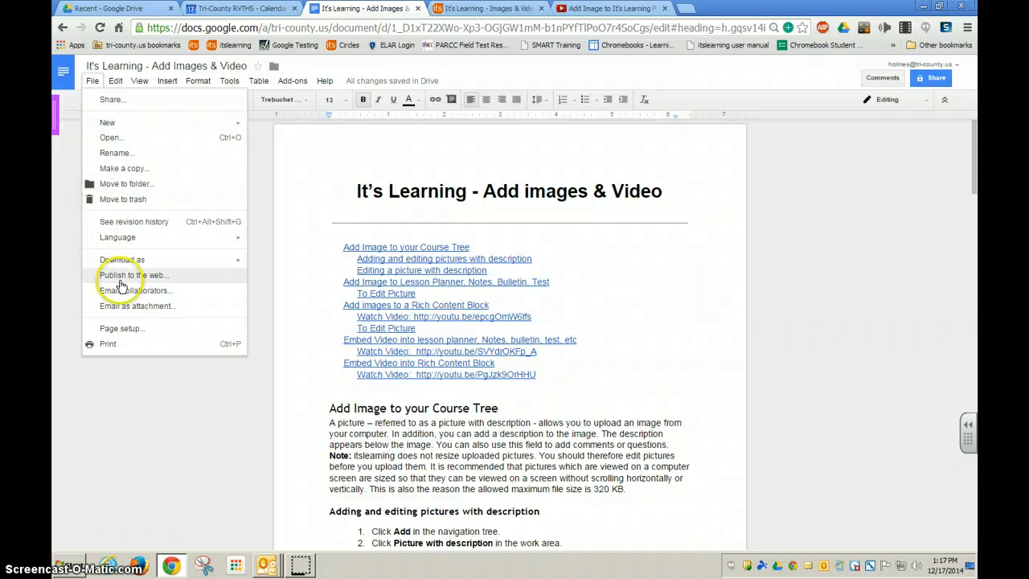
pyautogui.click(131, 274)
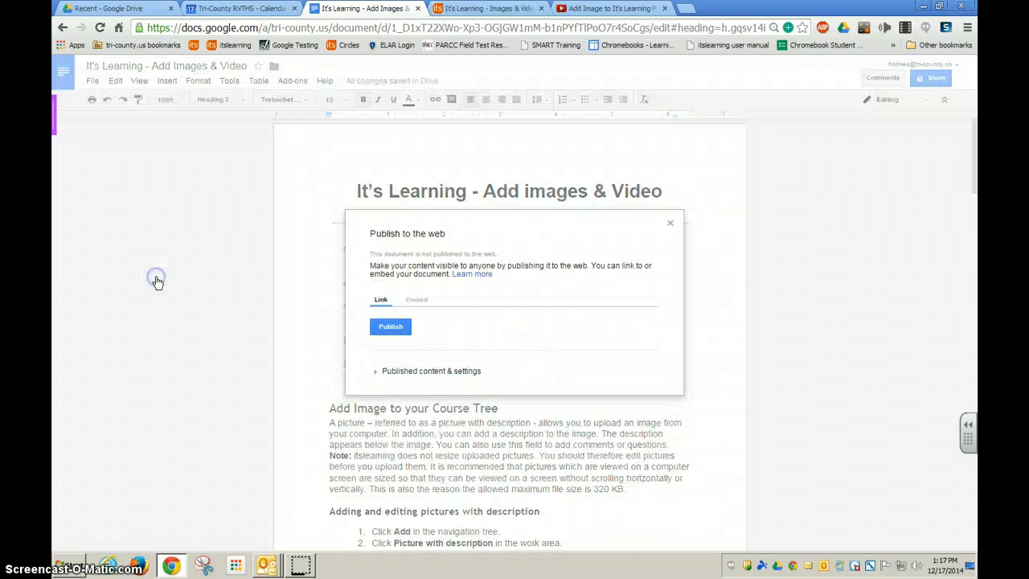
pyautogui.moveTo(469, 328)
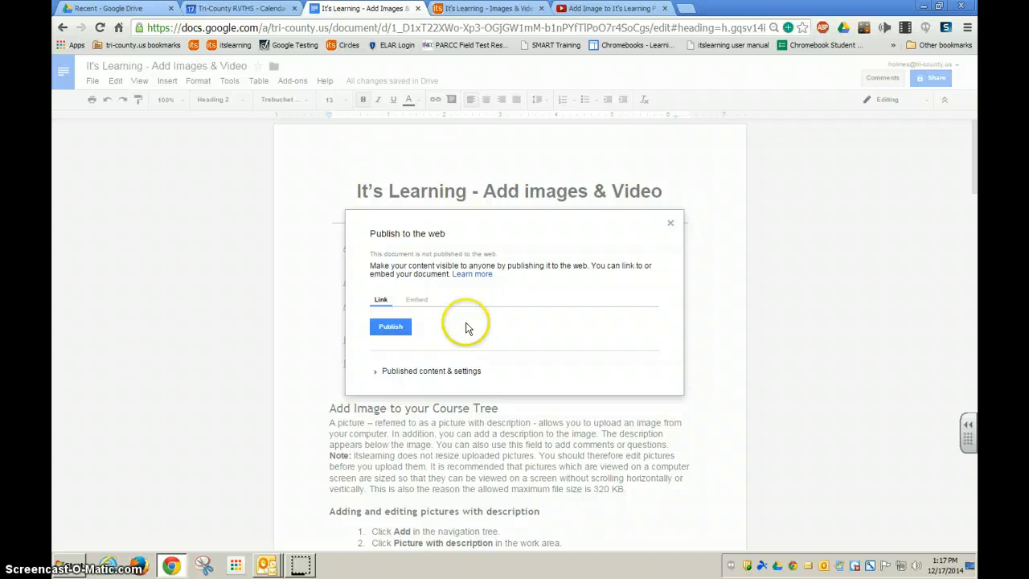
pyautogui.click(416, 299)
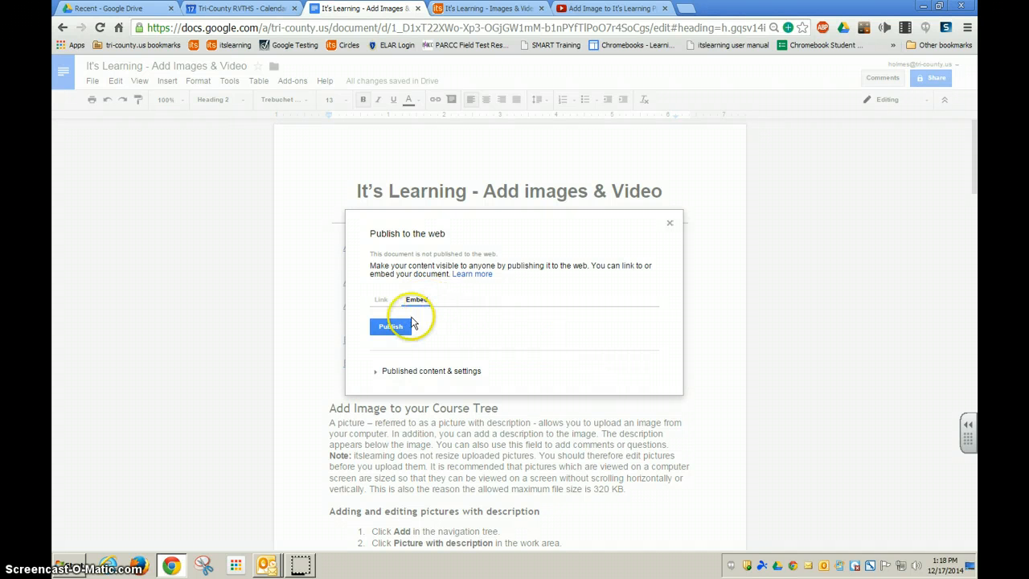
pyautogui.click(389, 325)
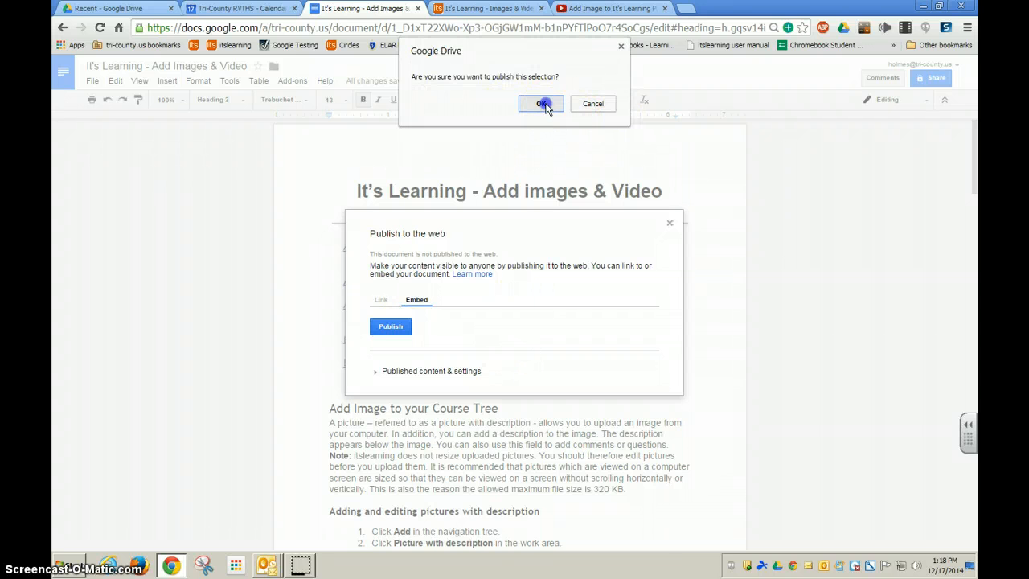
pyautogui.click(542, 102)
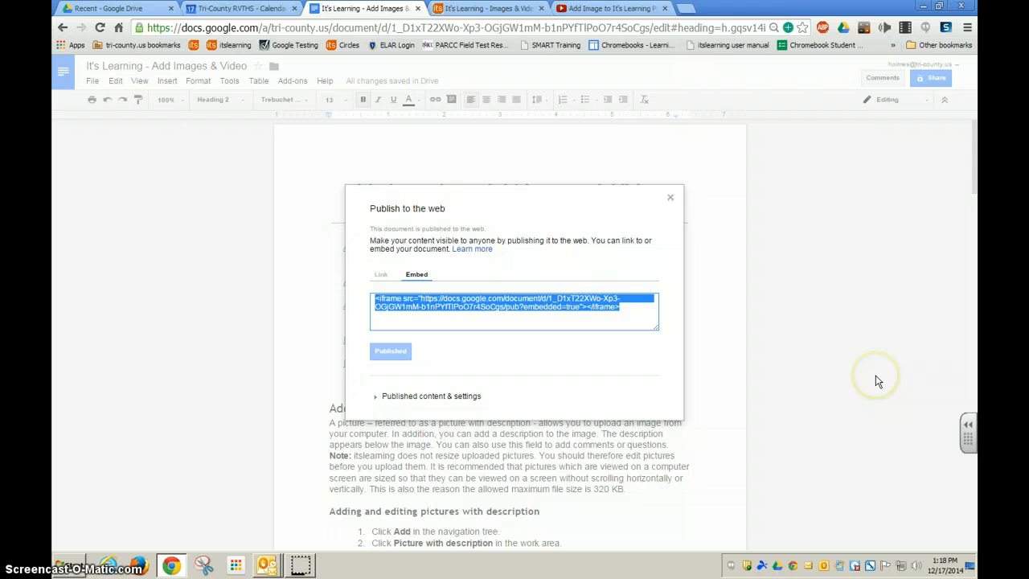
pyautogui.moveTo(877, 379)
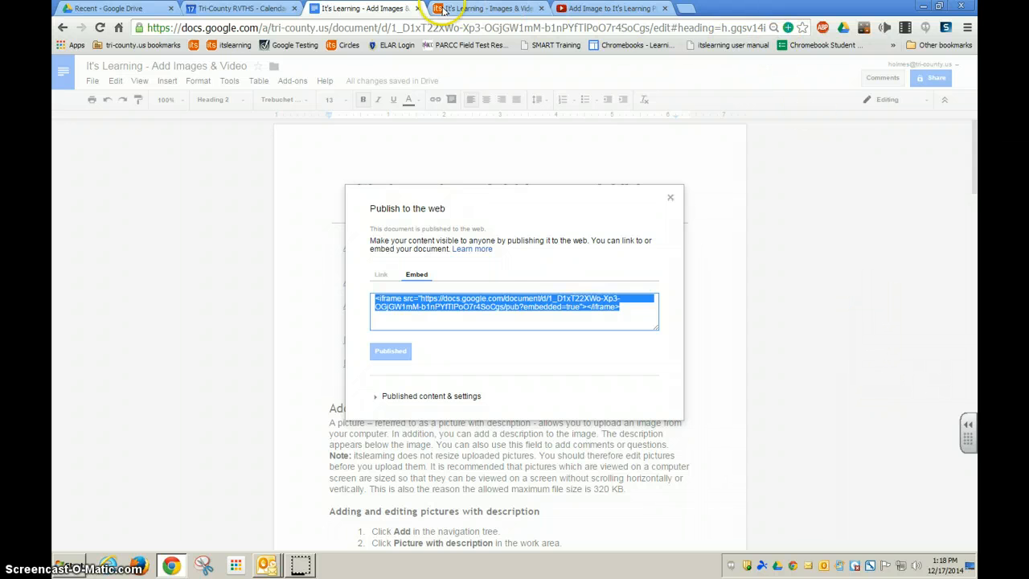
# - Edit the Additional Notes block in HTML source view for the iframe code
pyautogui.click(482, 8)
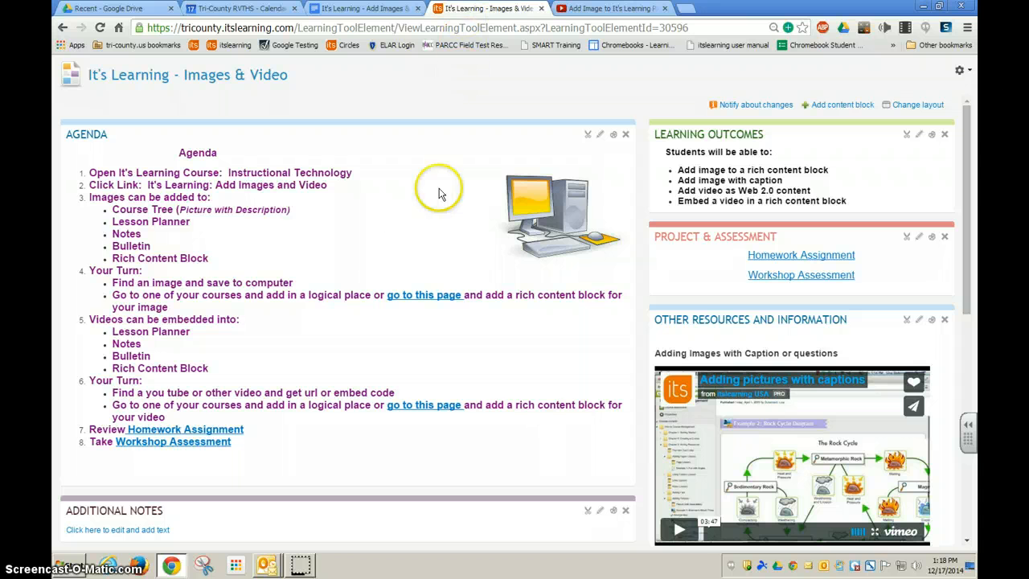
pyautogui.moveTo(428, 559)
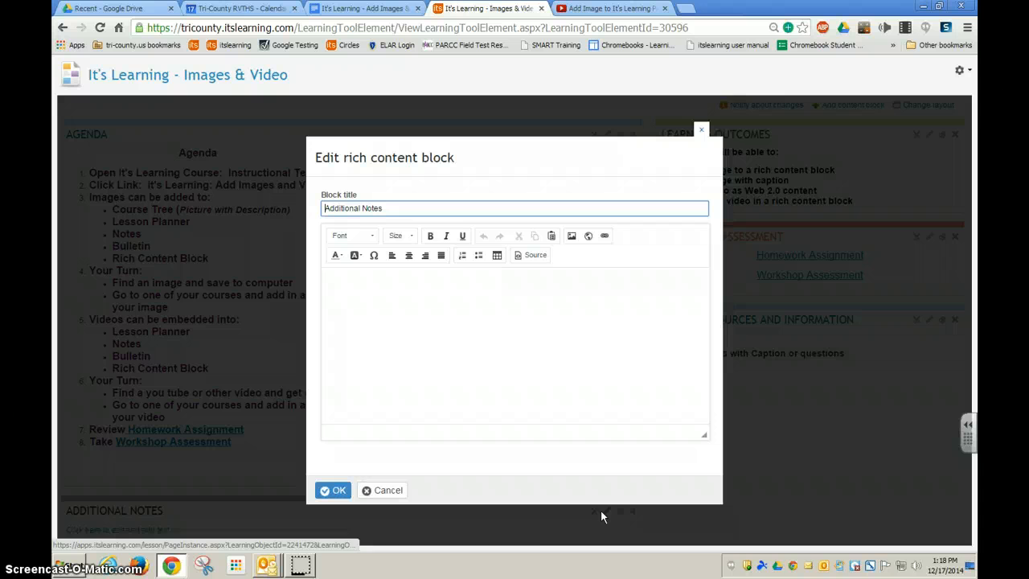
pyautogui.click(367, 281)
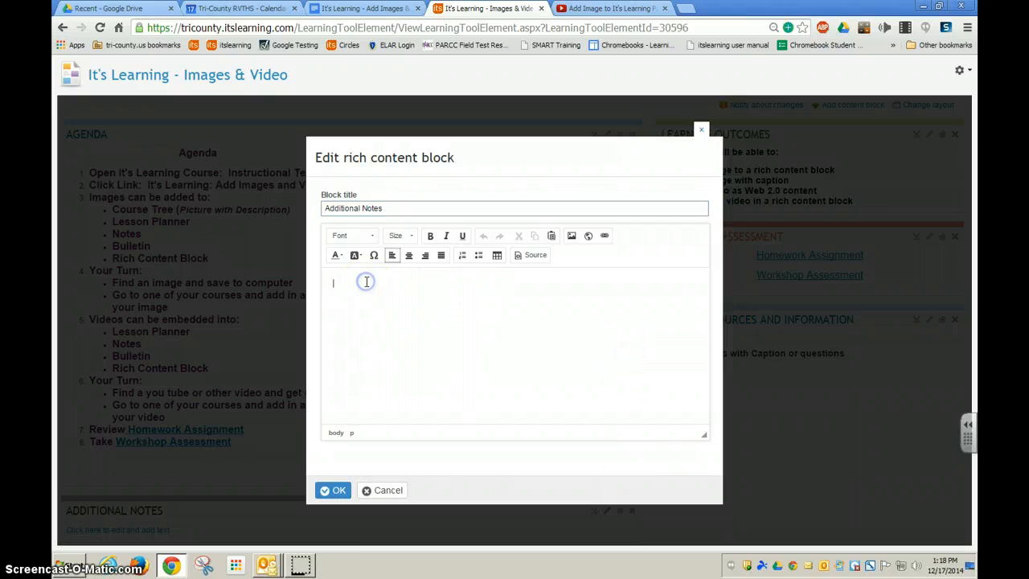
pyautogui.moveTo(533, 254)
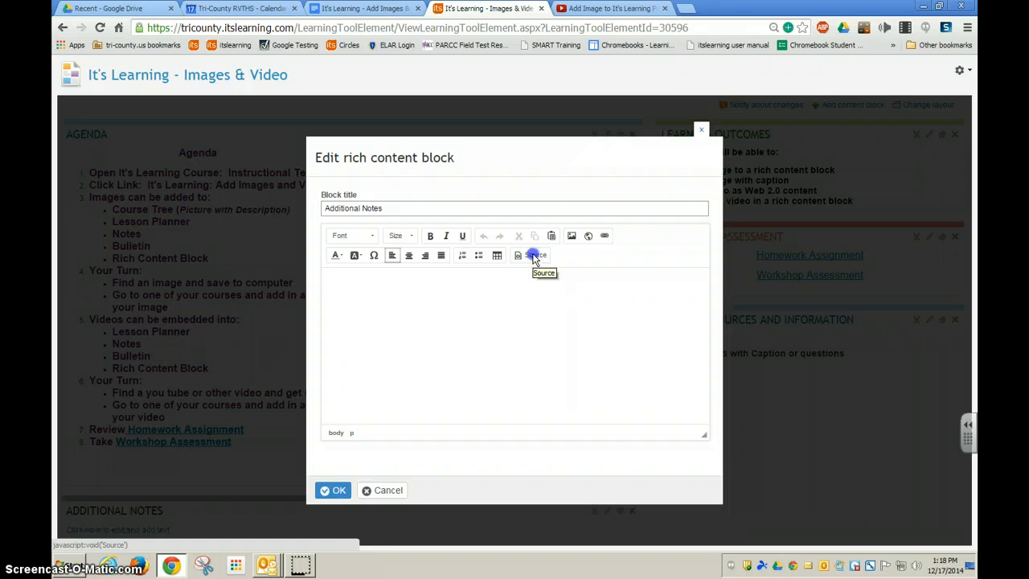
pyautogui.click(534, 254)
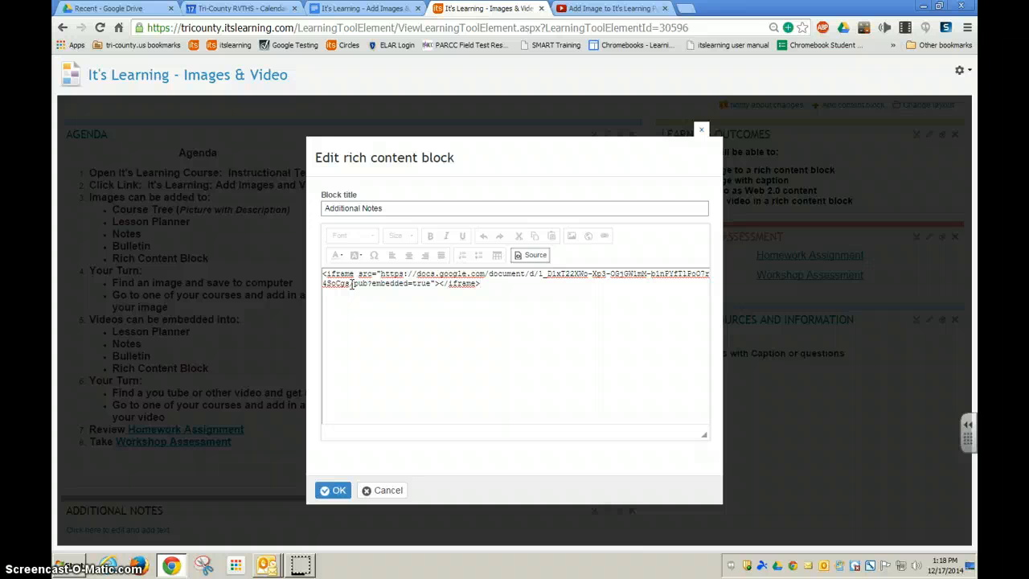
# - Give the iframe height="500" width="600" and preview the embedded frame
pyautogui.click(494, 287)
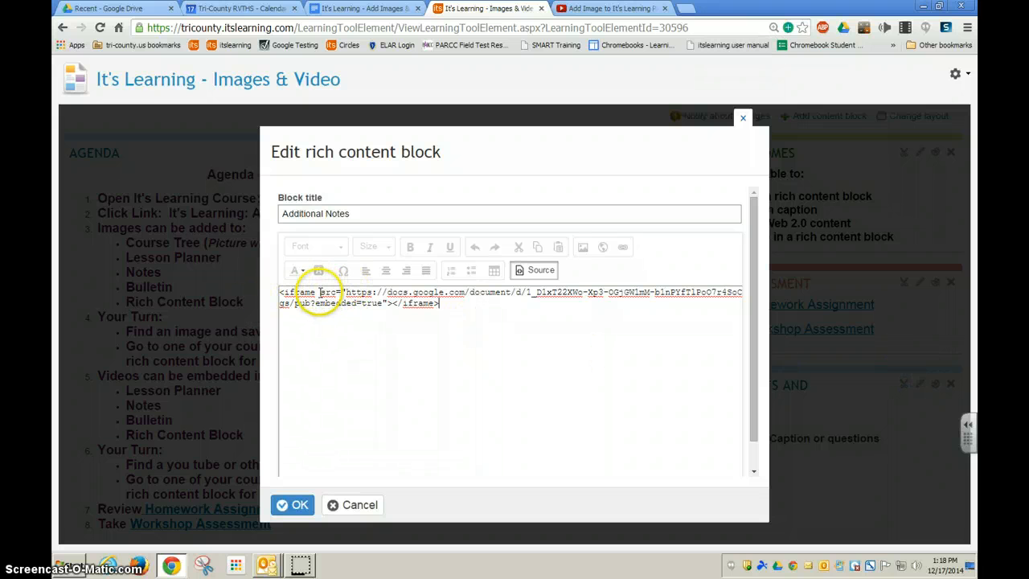
pyautogui.moveTo(492, 376)
pyautogui.write('height="500" width="')
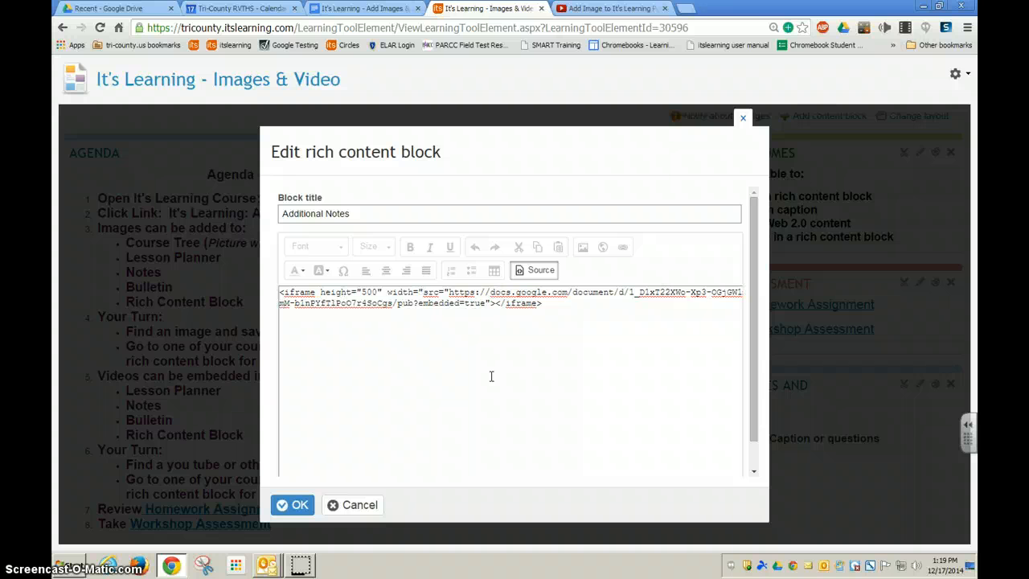
pyautogui.write('600"')
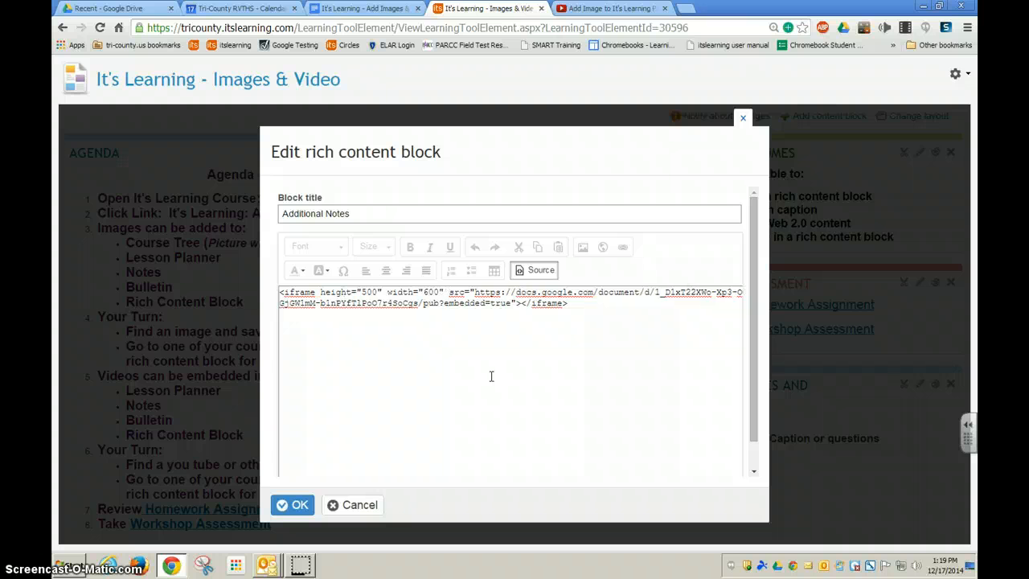
pyautogui.moveTo(540, 270)
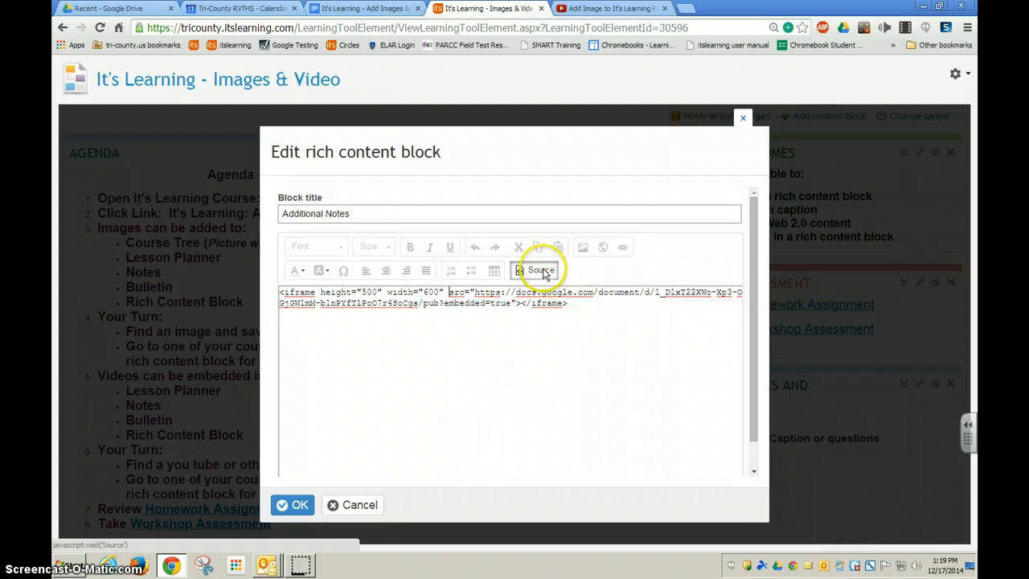
pyautogui.click(540, 270)
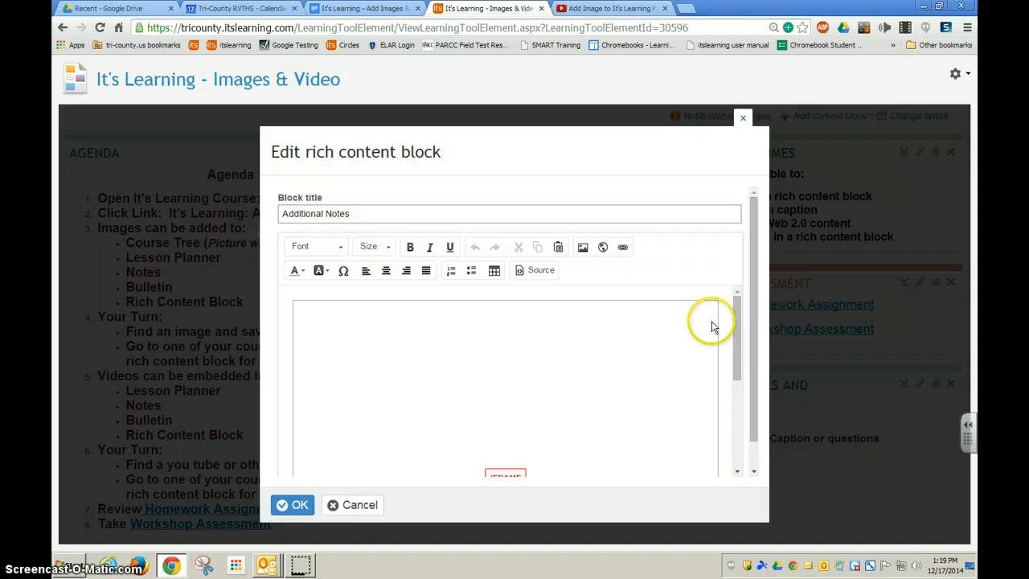
pyautogui.moveTo(602, 369)
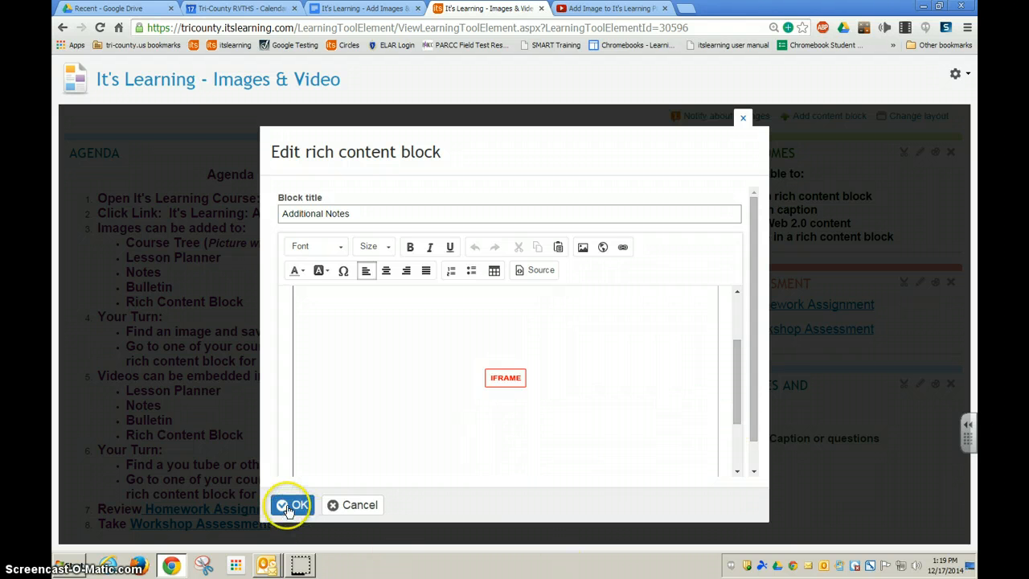
# - Save the block and view the embedded Google Doc under Additional Notes
pyautogui.click(291, 505)
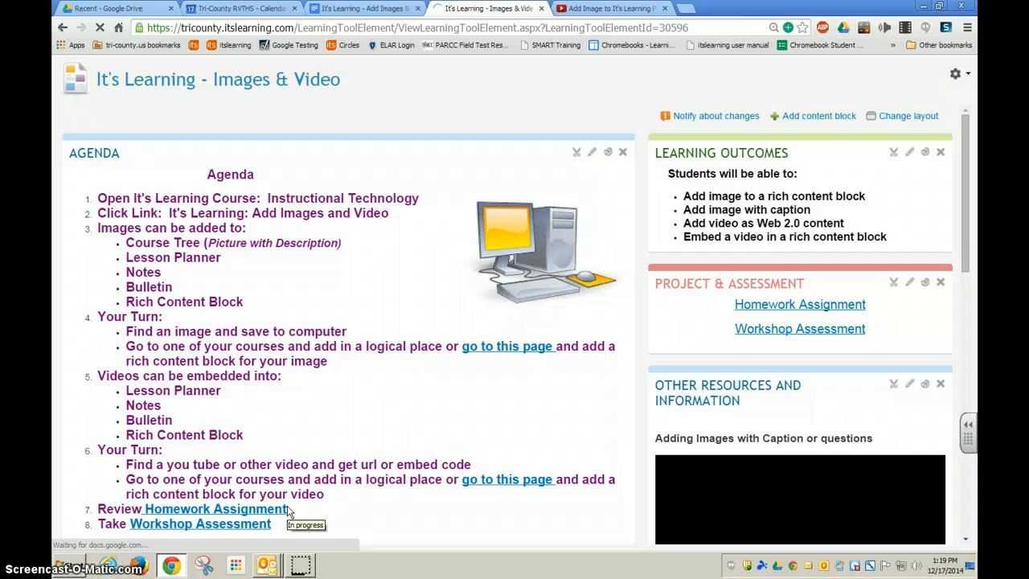
pyautogui.scroll(-3)
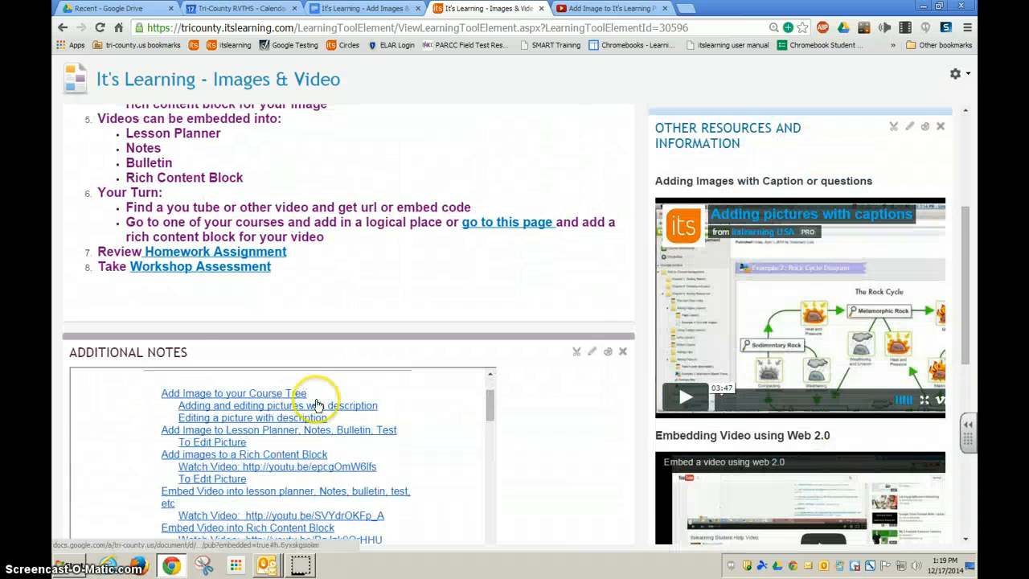
pyautogui.moveTo(507, 412)
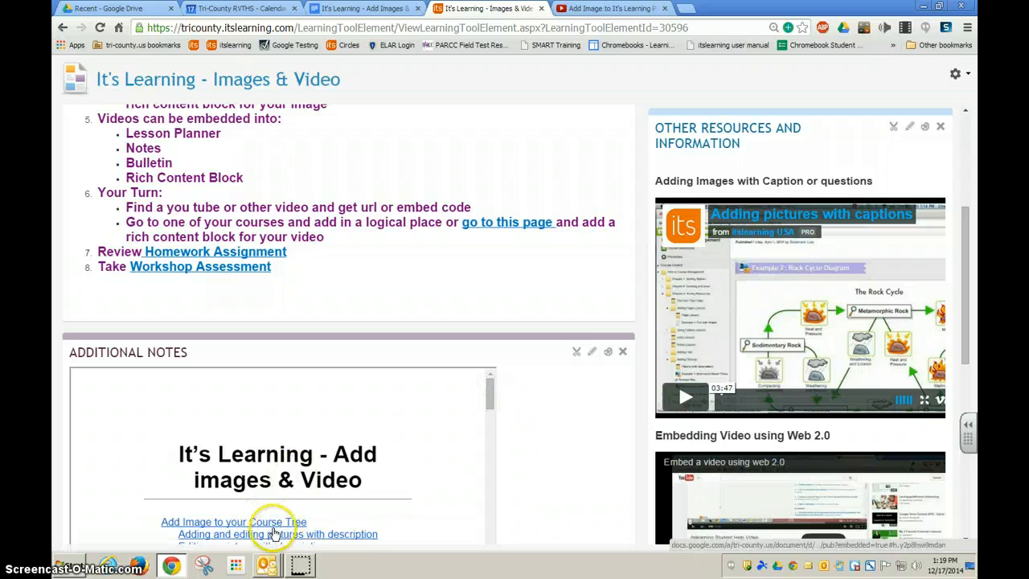
pyautogui.moveTo(473, 514)
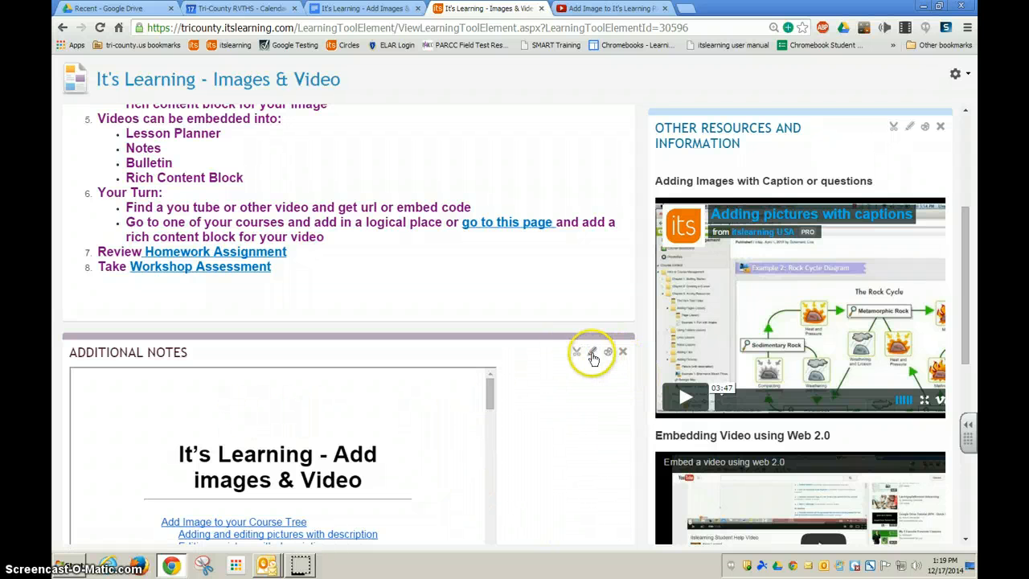
# - Reopen the block, adjust the iframe width in source, and save it again
pyautogui.click(591, 350)
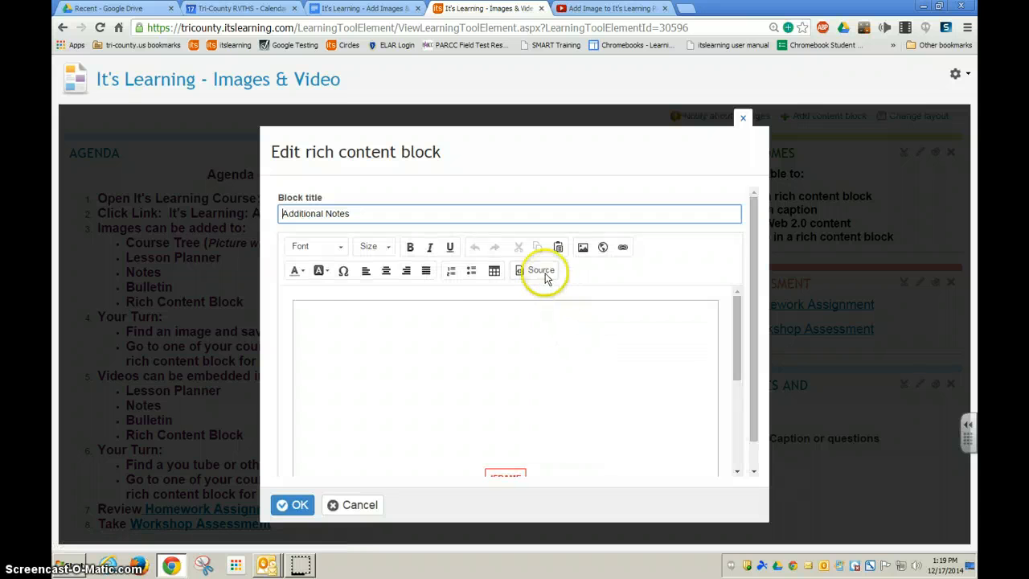
pyautogui.click(540, 270)
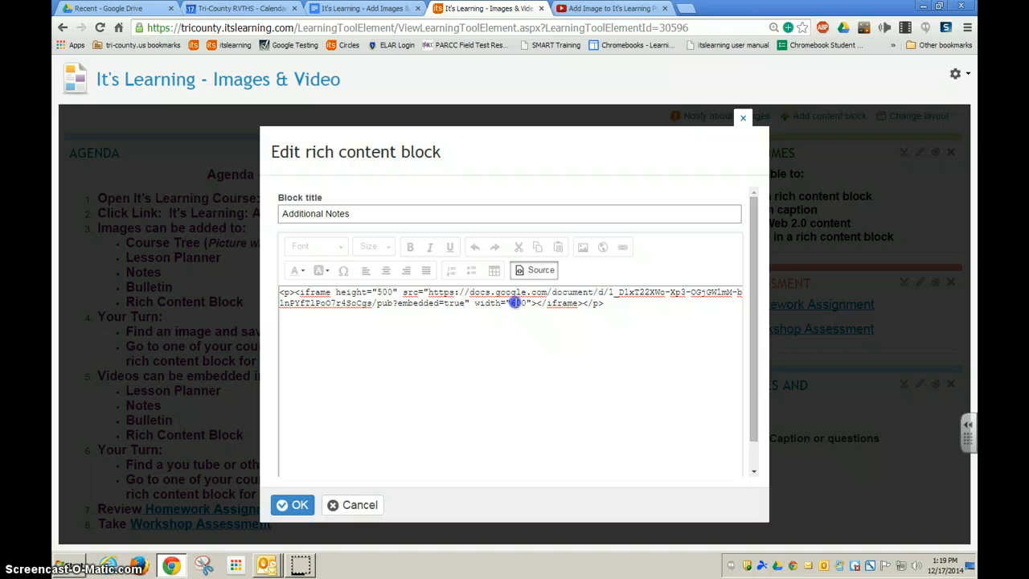
pyautogui.click(517, 302)
pyautogui.write('7')
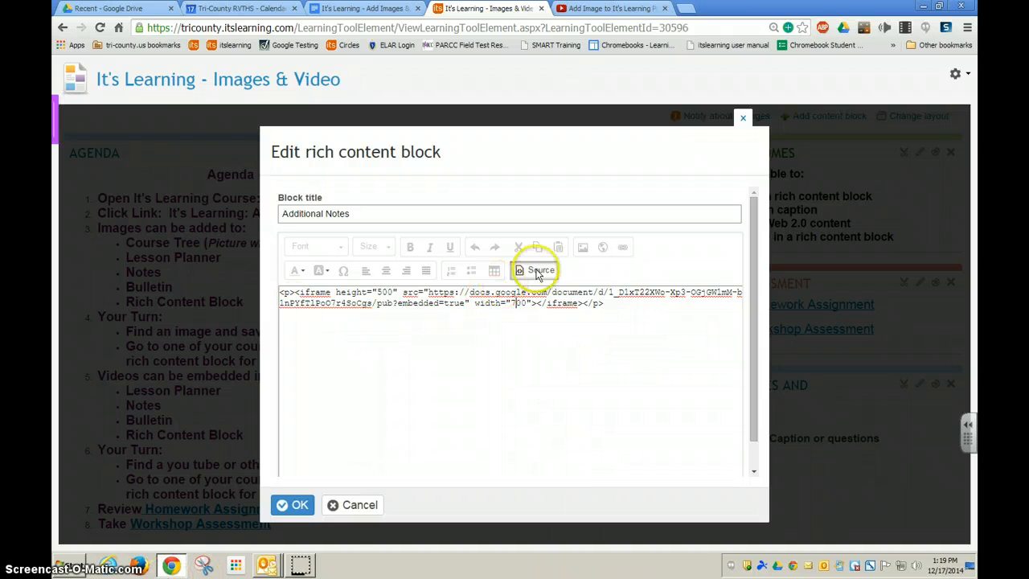
pyautogui.click(533, 270)
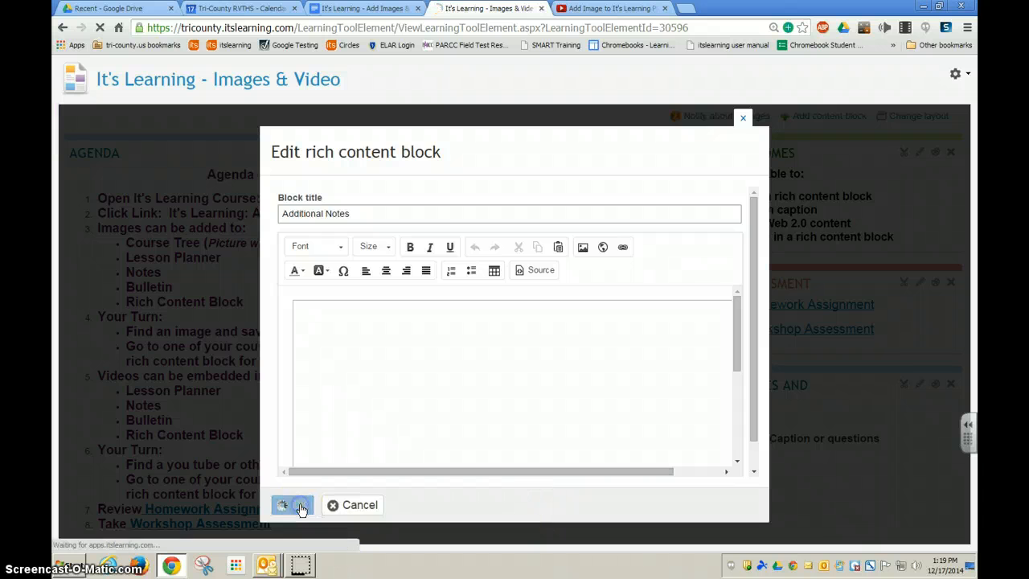
pyautogui.click(283, 504)
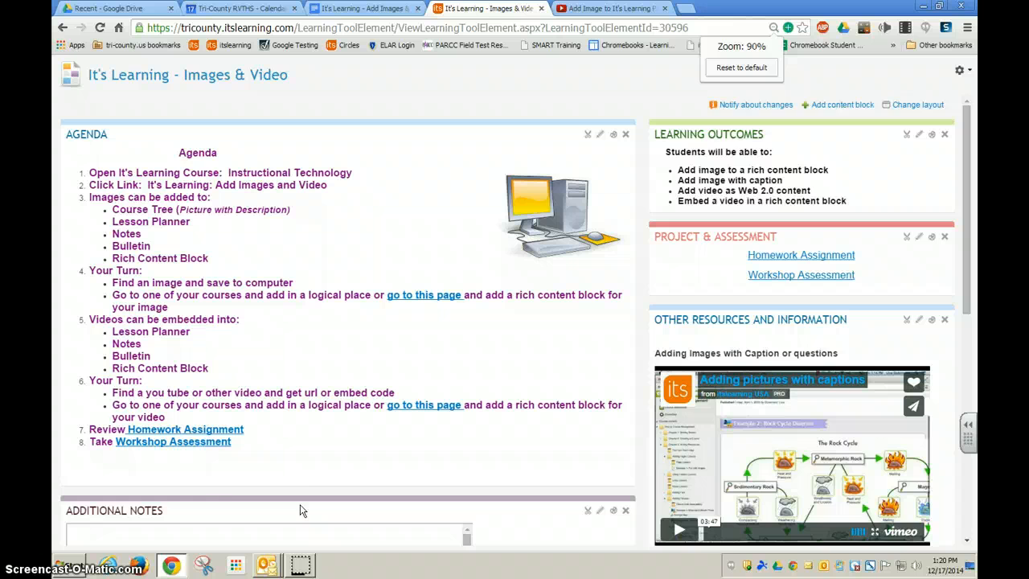
# - Scroll the page to inspect the embedded doc's instructions at the new width
pyautogui.scroll(-3)
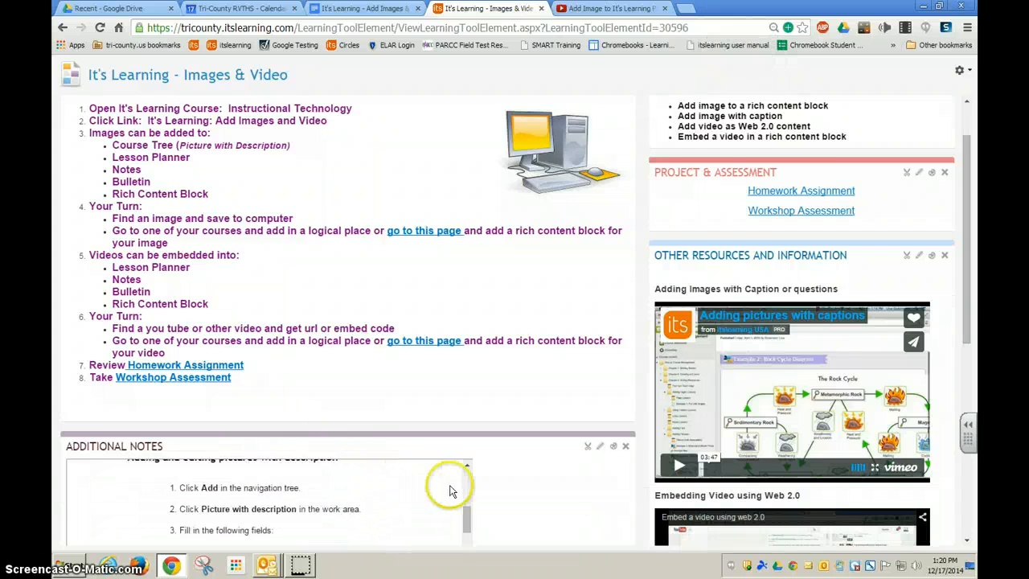
pyautogui.scroll(3)
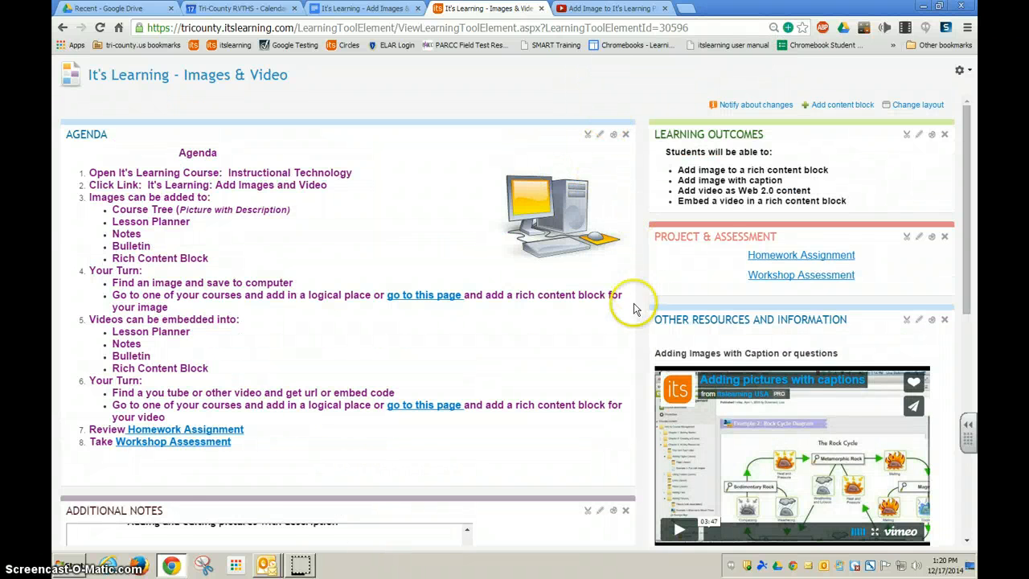
pyautogui.scroll(-3)
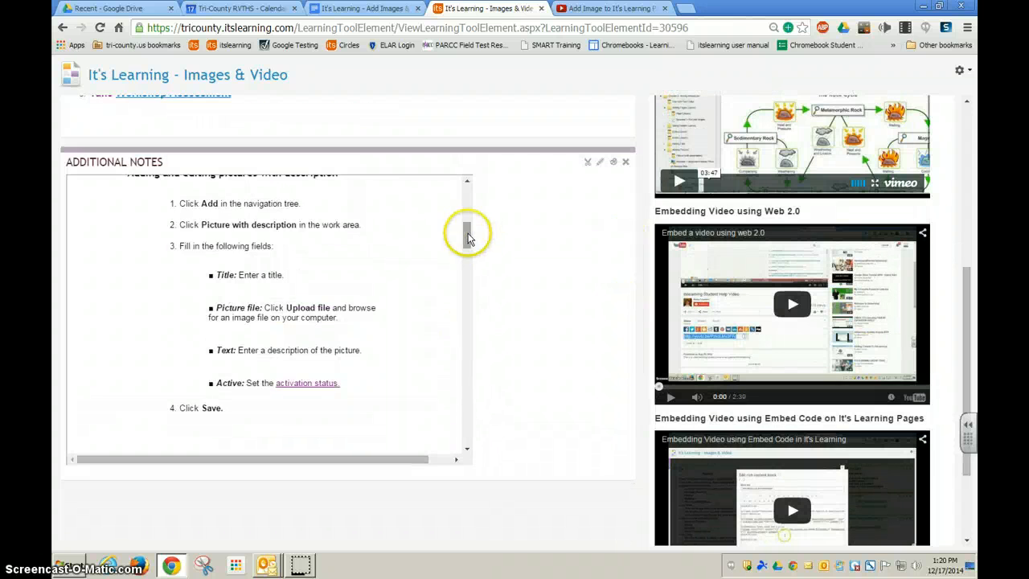